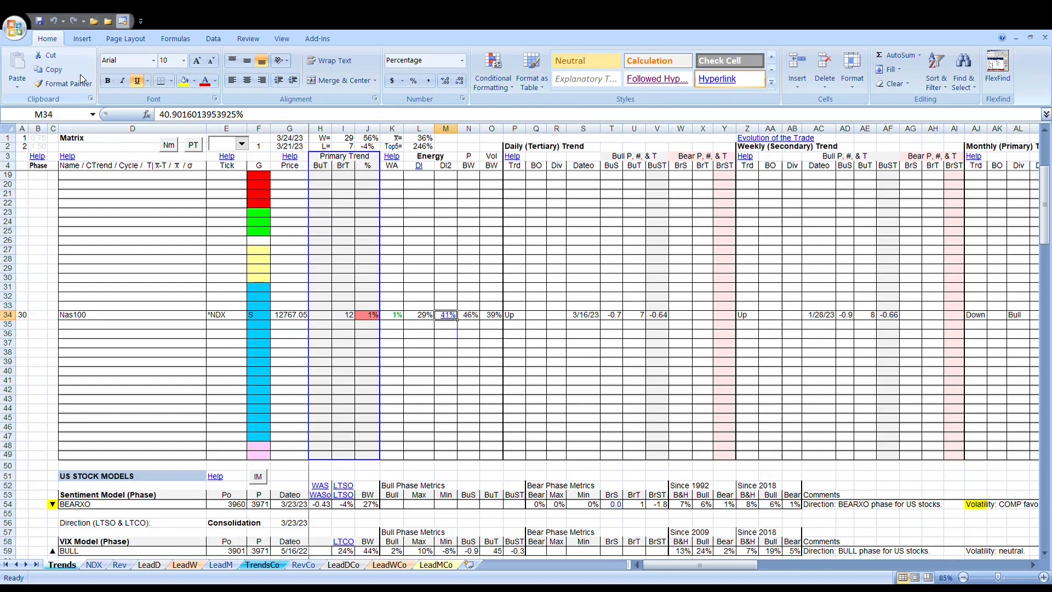
pyautogui.scroll(-3)
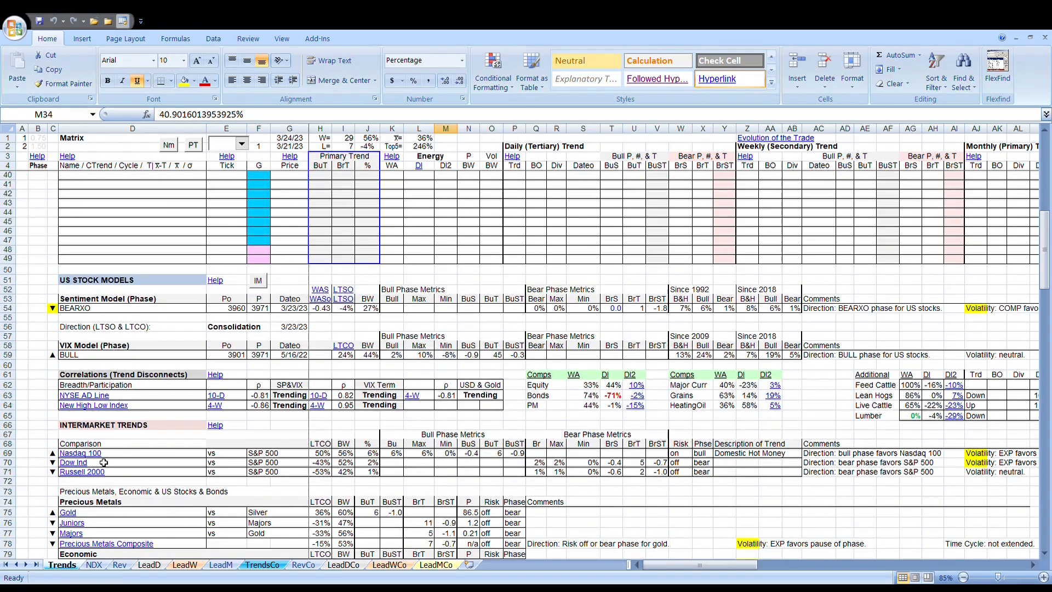